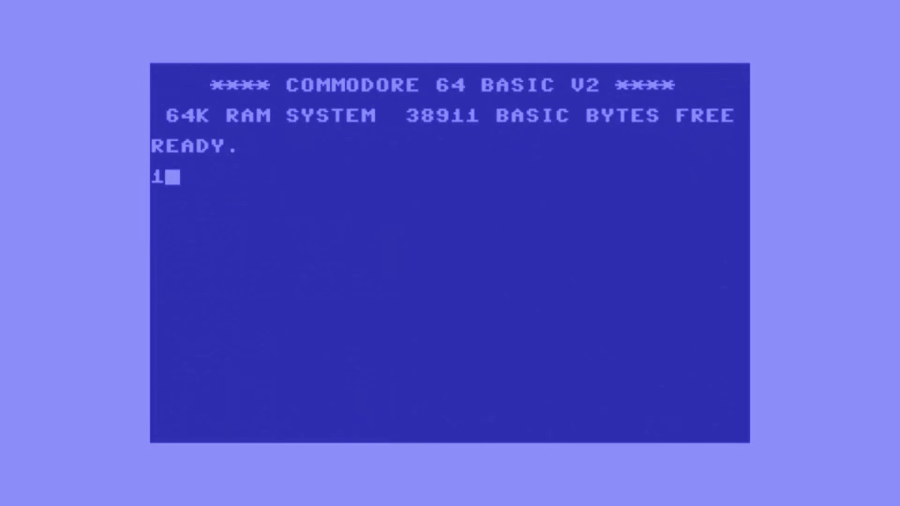
pyautogui.write('0 PRINT')
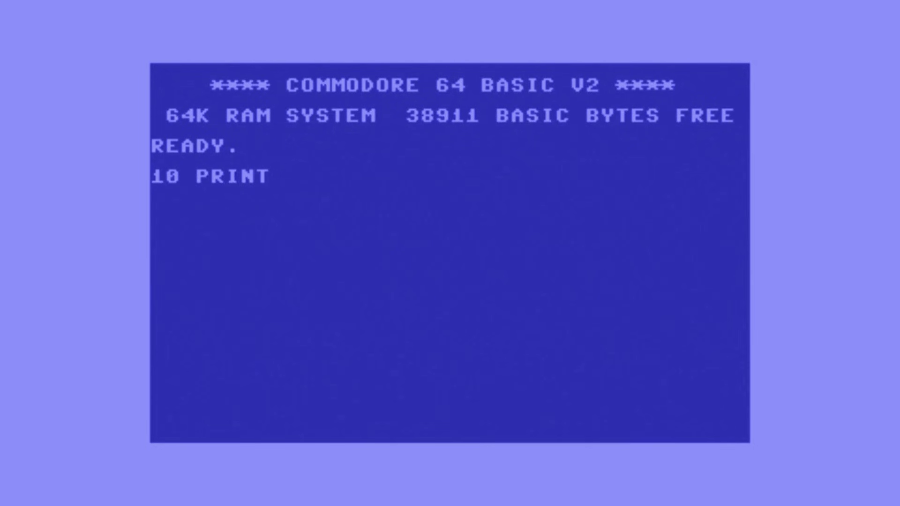